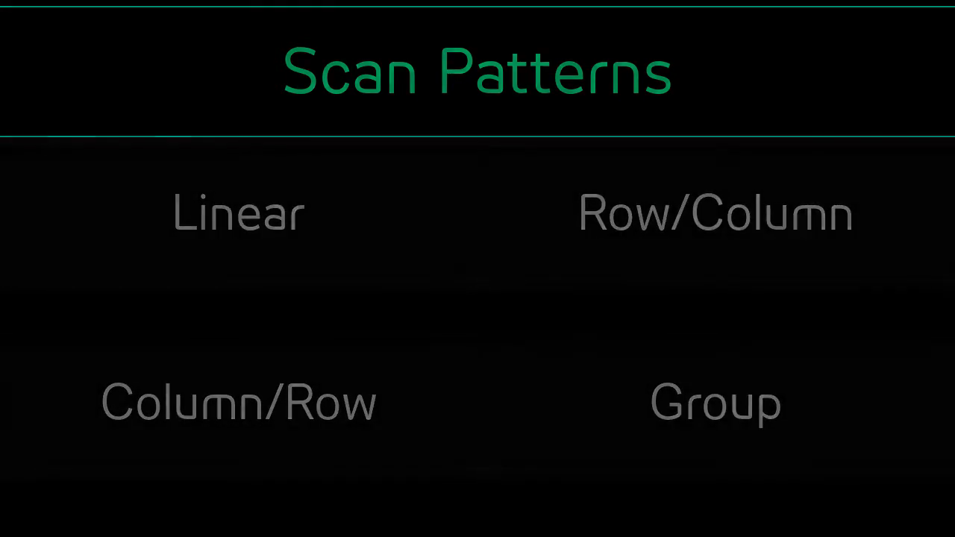
Step: Select Linear from the Scan Patterns list to show the Linear Scan Pattern page
left_click(237, 215)
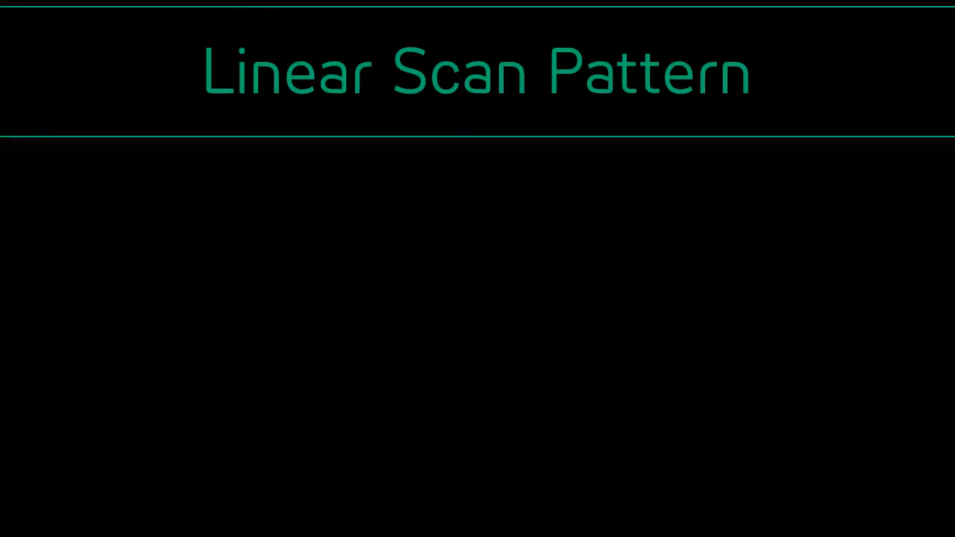